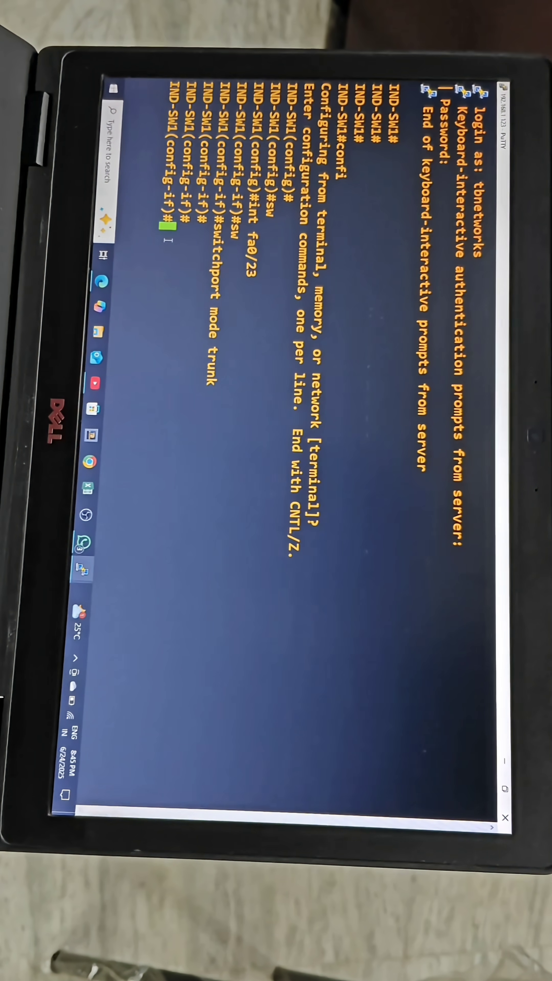
# Set Fa0/23 on IND-SW1 to trunk mode allowing only VLANs 10 and 20
pyautogui.write('switchport')
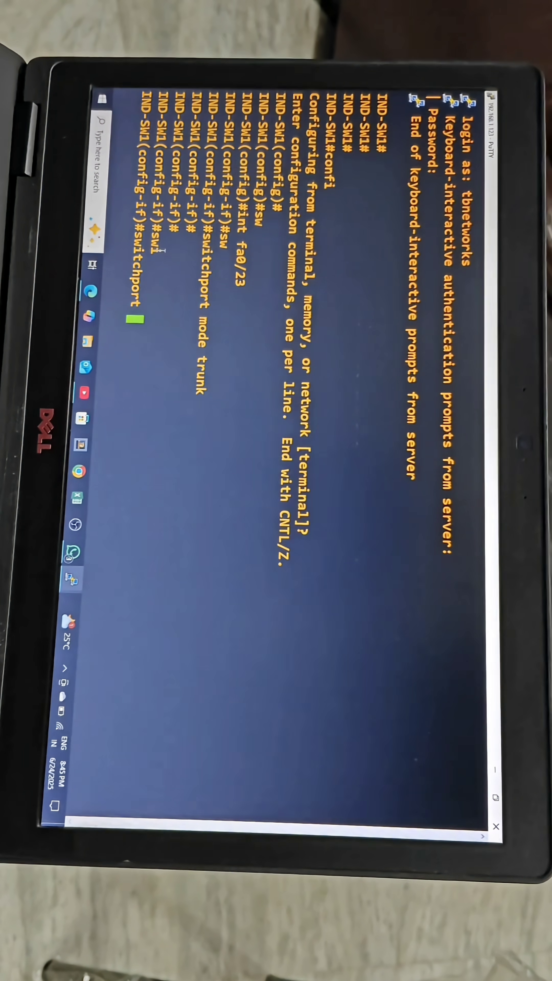
pyautogui.write('switchport trunk allowed vlan 10,')
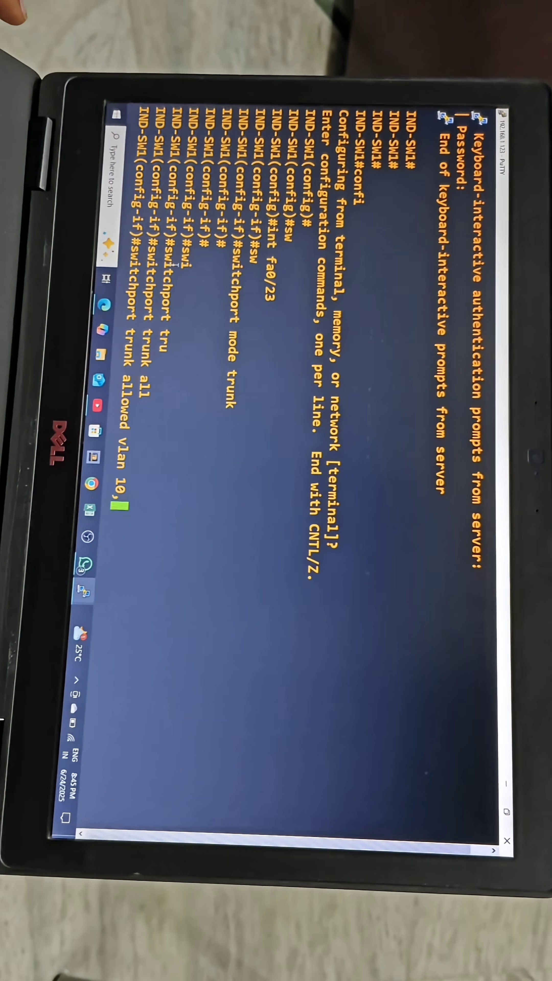
pyautogui.write('20')
pyautogui.write('exi')
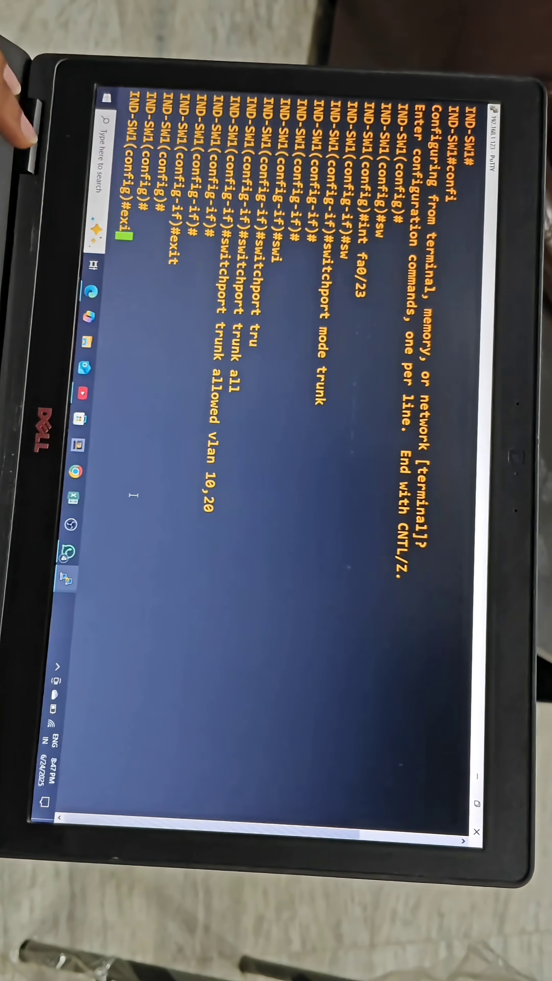
# Run 'sh interfaces trunk' showing Fa0/23 trunking 802.1q with VLANs 10,20 allowed
pyautogui.write('sh interfaces trunk')
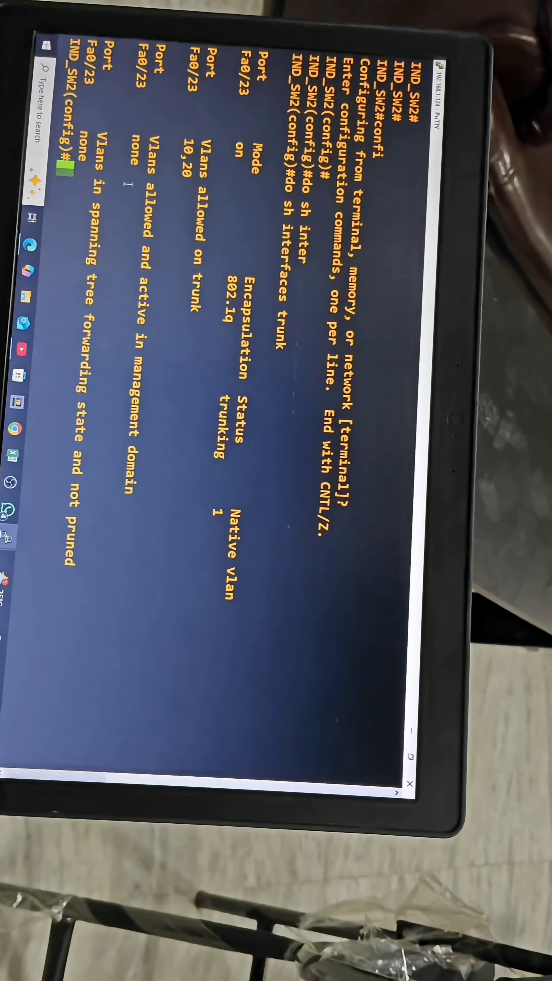
# Exit config and ping 192.168.1.124 from IND-SW1 with 100 percent (5/5) success
pyautogui.write('exit')
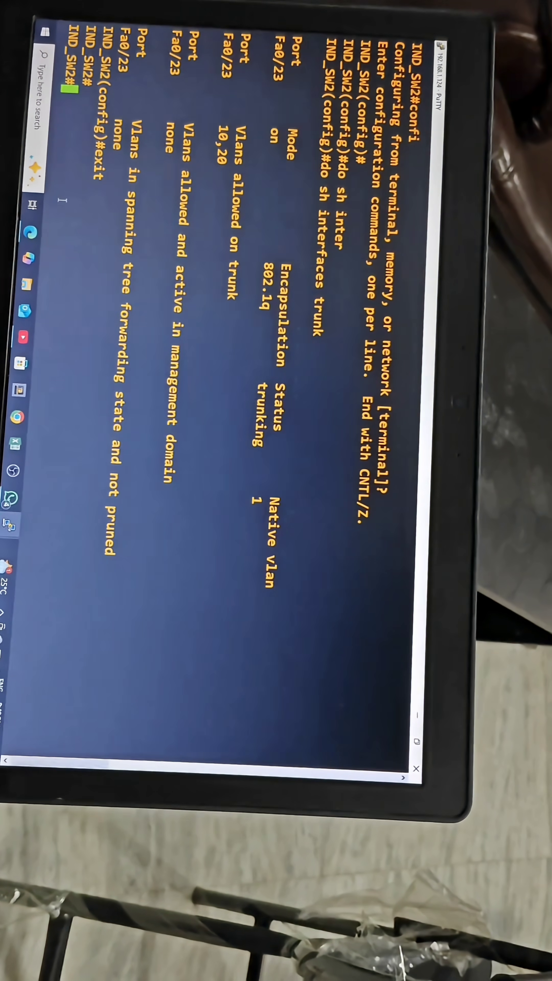
pyautogui.write('ping 192.168.1.124')
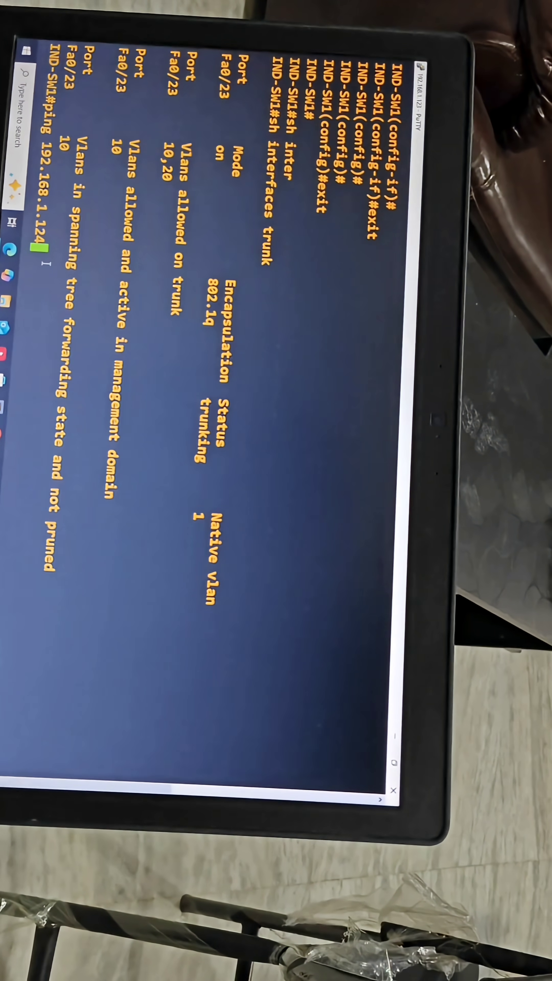
pyautogui.press('enter')
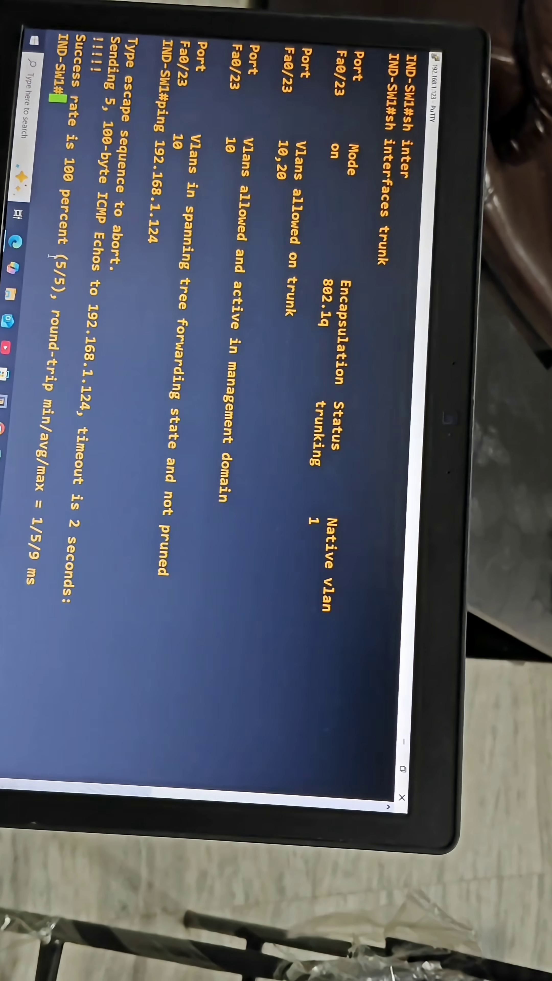